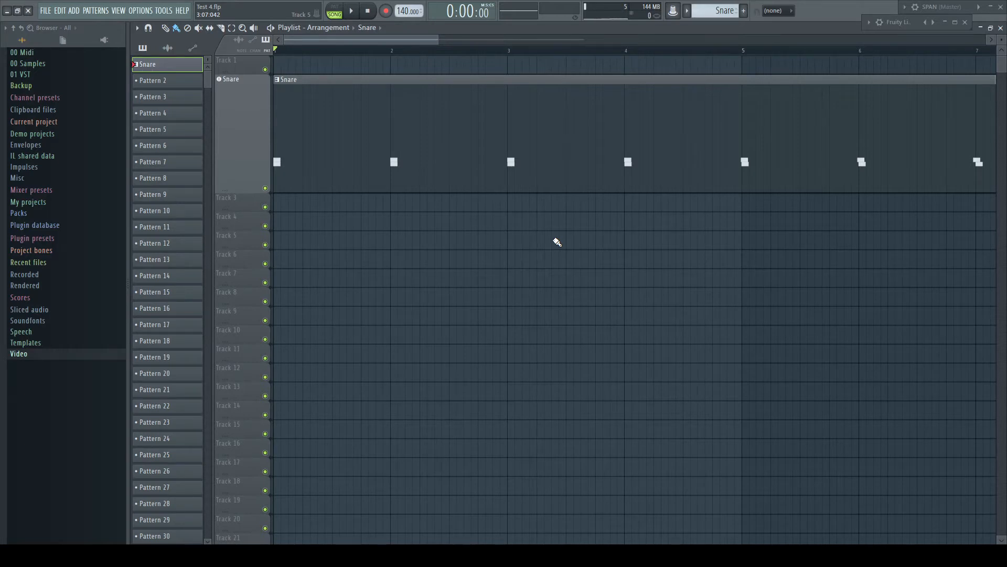
# Play and stop the Snare pattern to hear Marker #2 leading Marker #1.
pyautogui.click(352, 11)
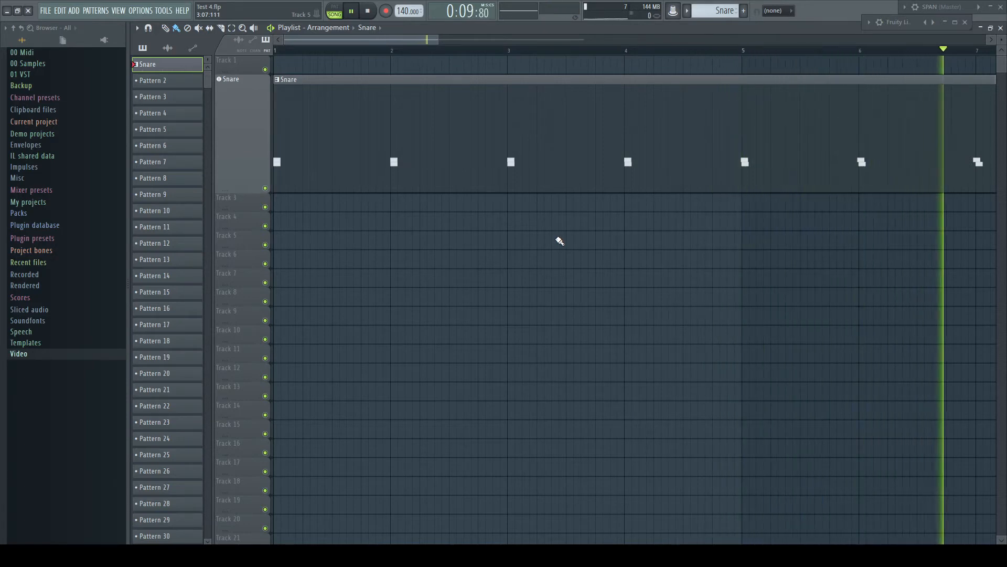
pyautogui.click(367, 11)
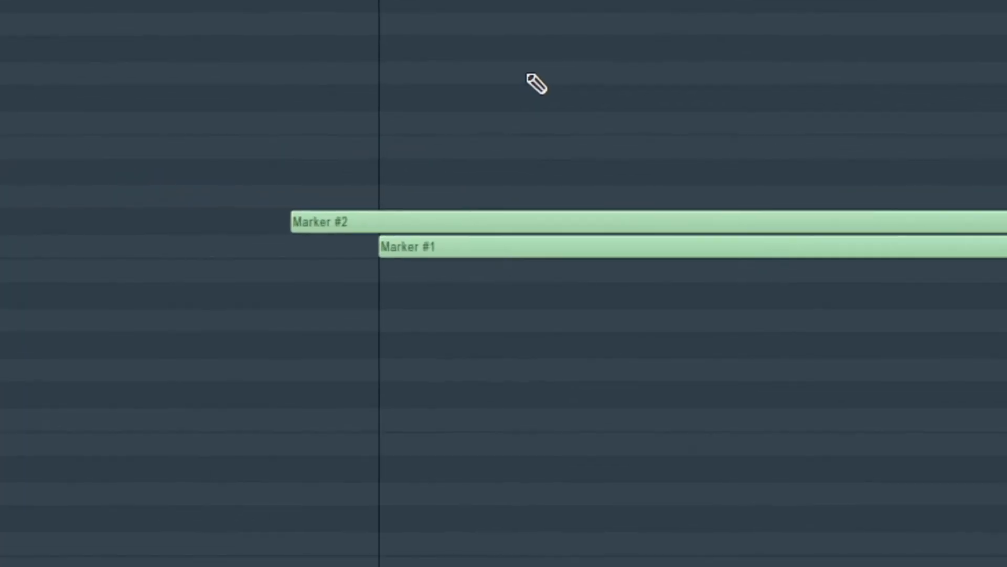
pyautogui.moveTo(470, 219)
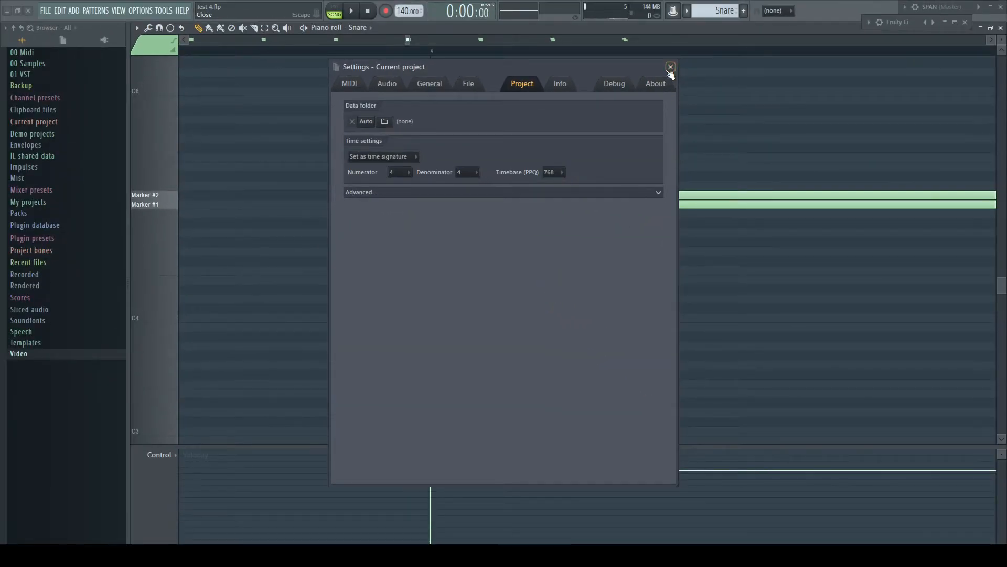
# Close the Settings window after confirming the 768 PPQ timebase.
pyautogui.click(670, 67)
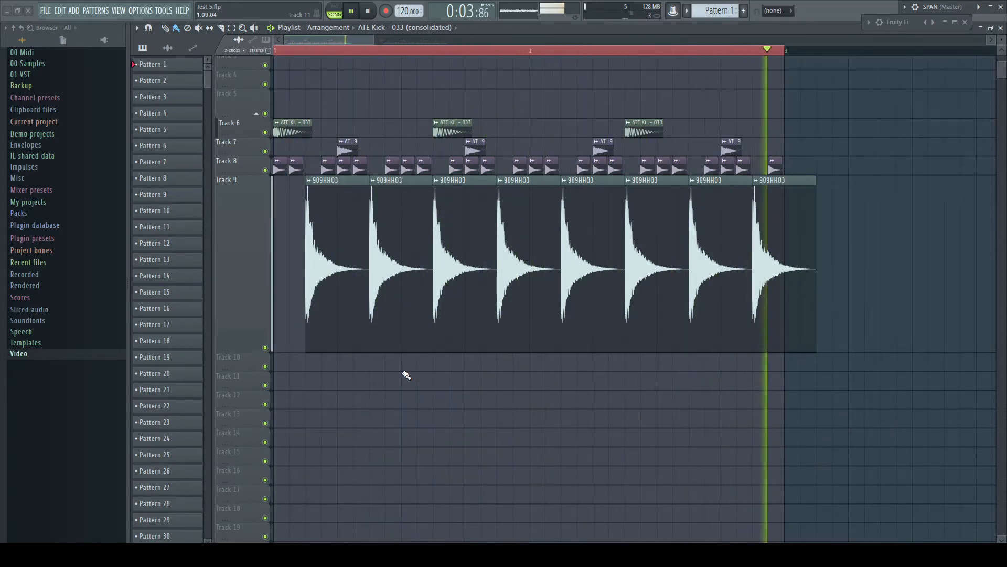
# Audition the kick, snare, hat and 909HH03 arrangement from the start, then stop it.
pyautogui.click(367, 11)
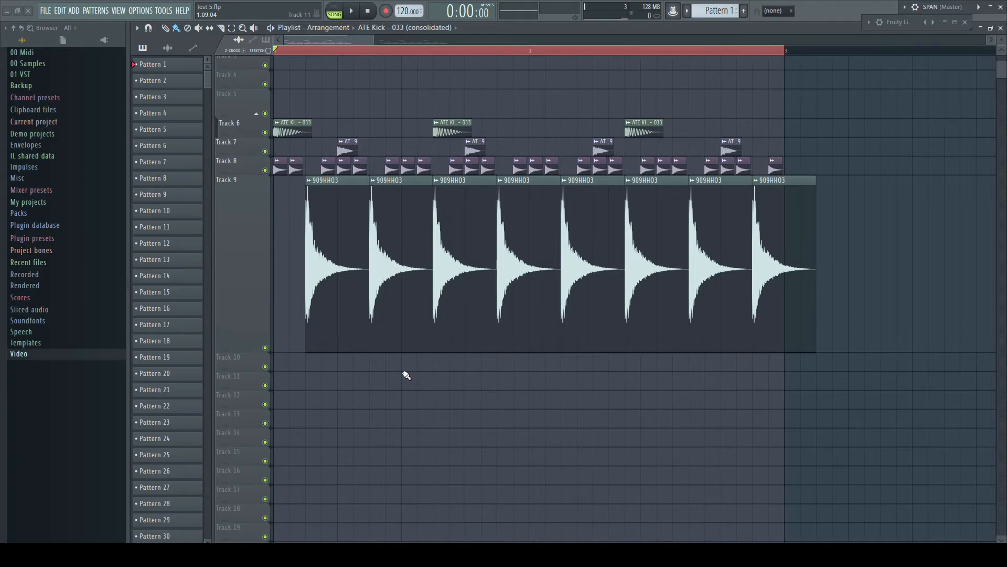
pyautogui.click(351, 11)
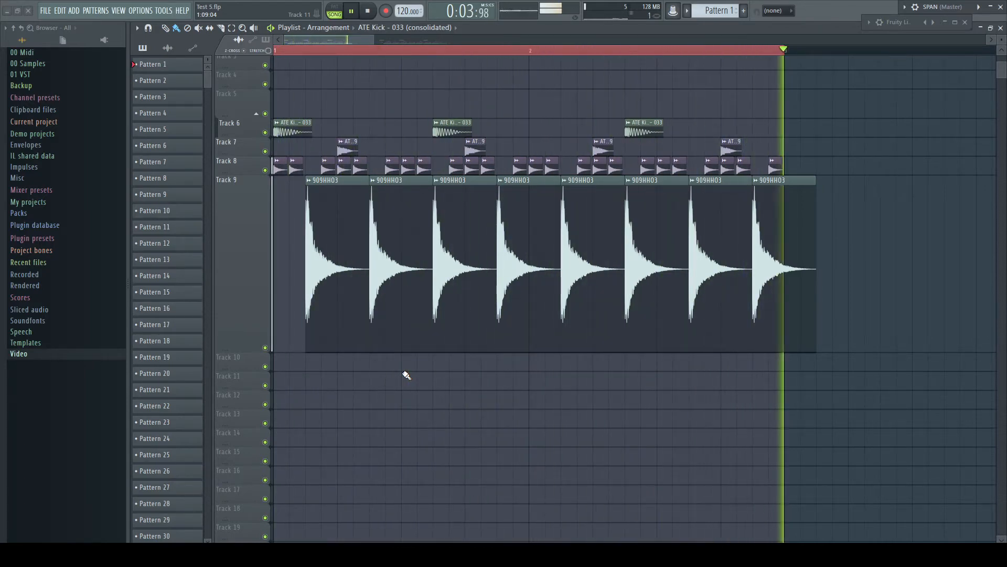
pyautogui.click(367, 11)
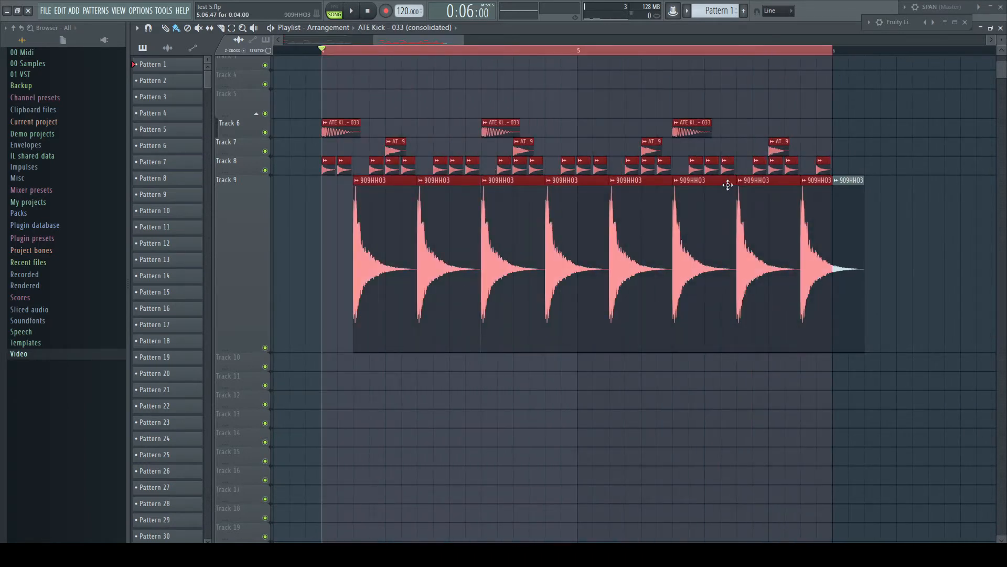
# Deselect the clips and scroll the playlist to compare their start points.
pyautogui.click(352, 10)
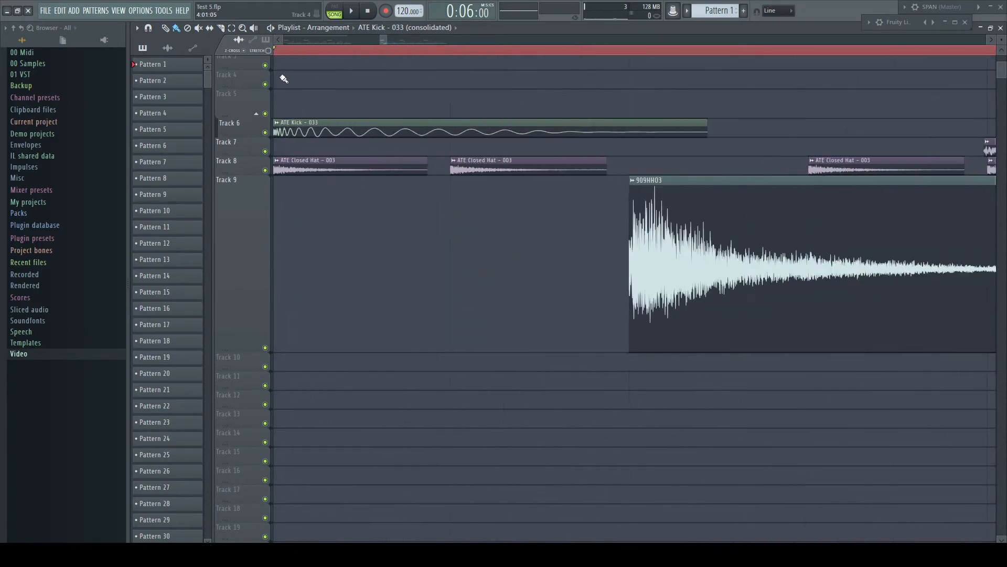
pyautogui.hscroll(-3)
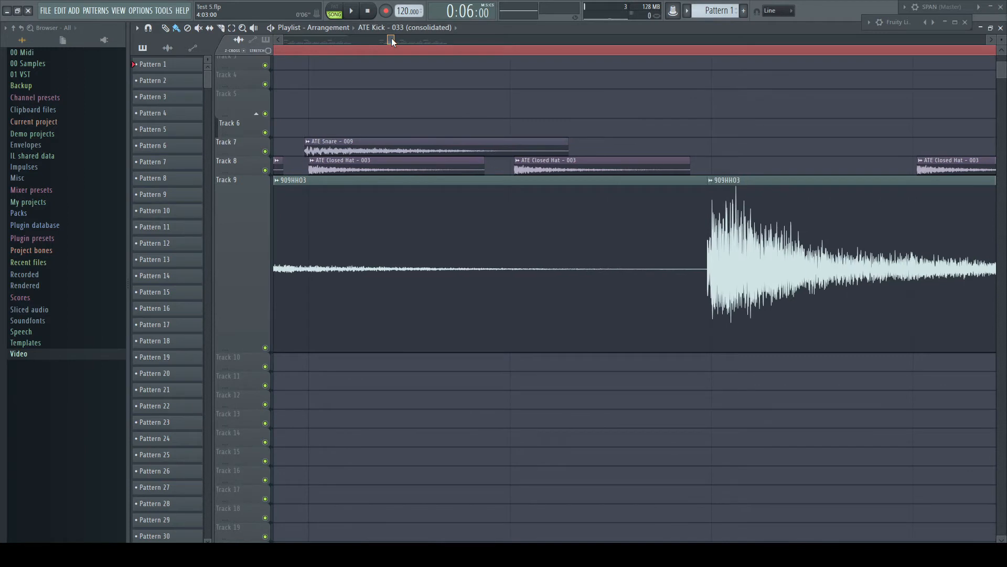
pyautogui.moveTo(363, 143)
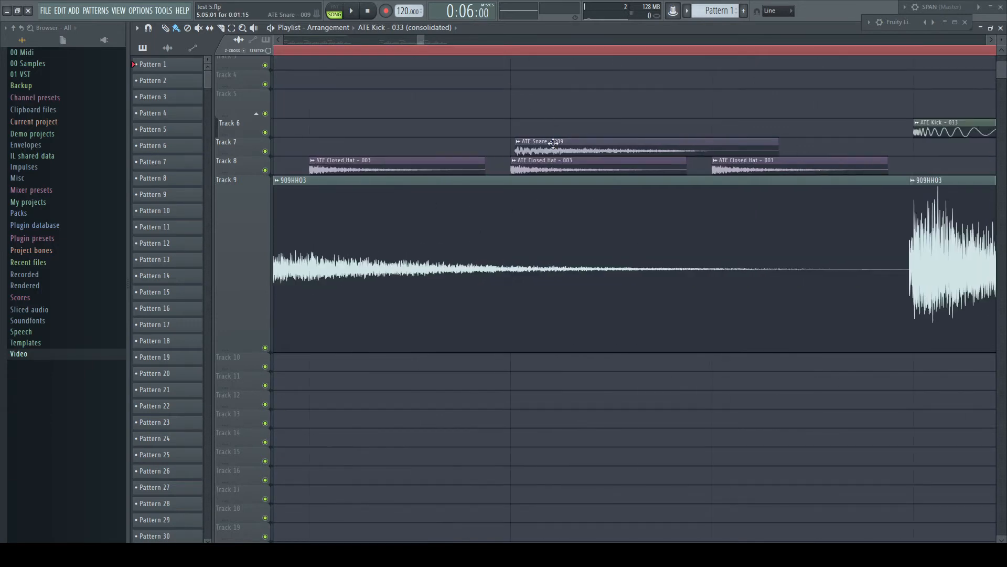
pyautogui.moveTo(935, 207)
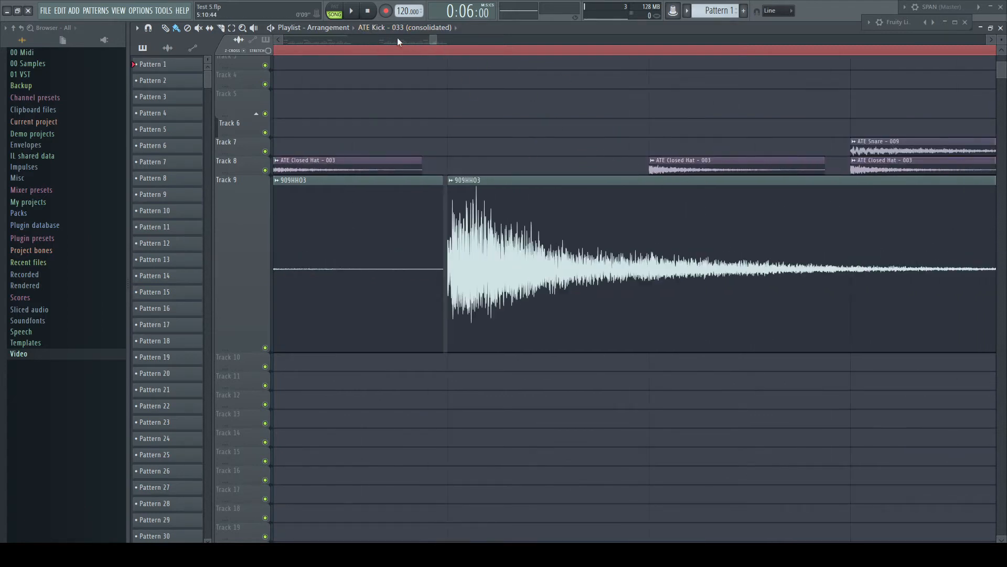
pyautogui.hscroll(-3)
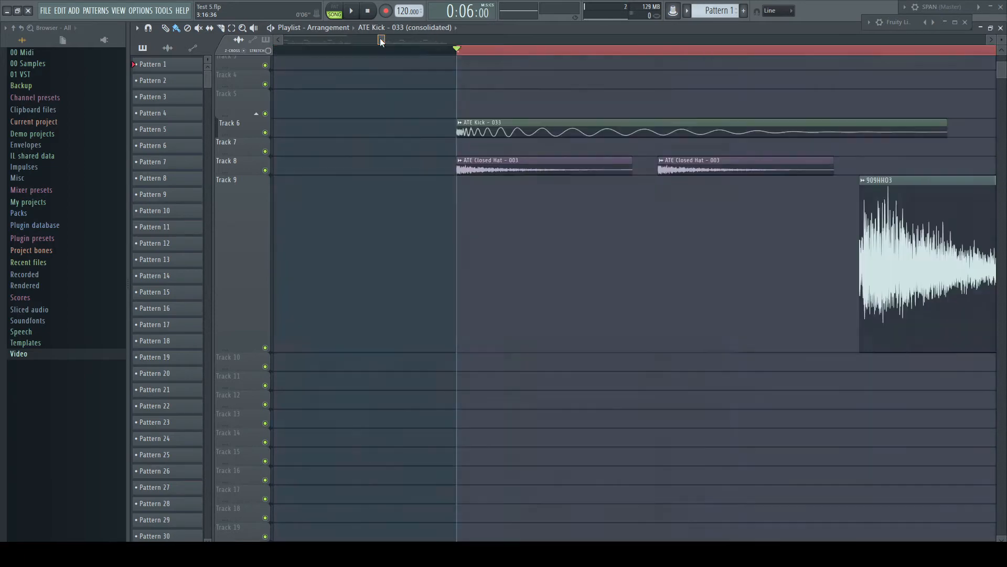
# Scroll the playlist to Track 2's consolidated ATE Kick clip.
pyautogui.hscroll(-3)
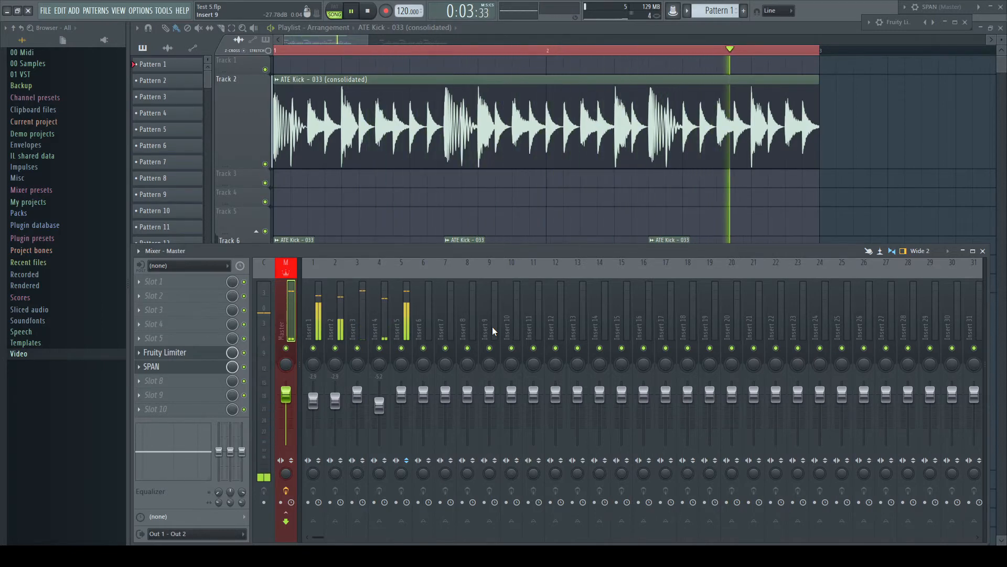
# Stop the ATE Kick playback and bring up the Options menu.
pyautogui.click(367, 11)
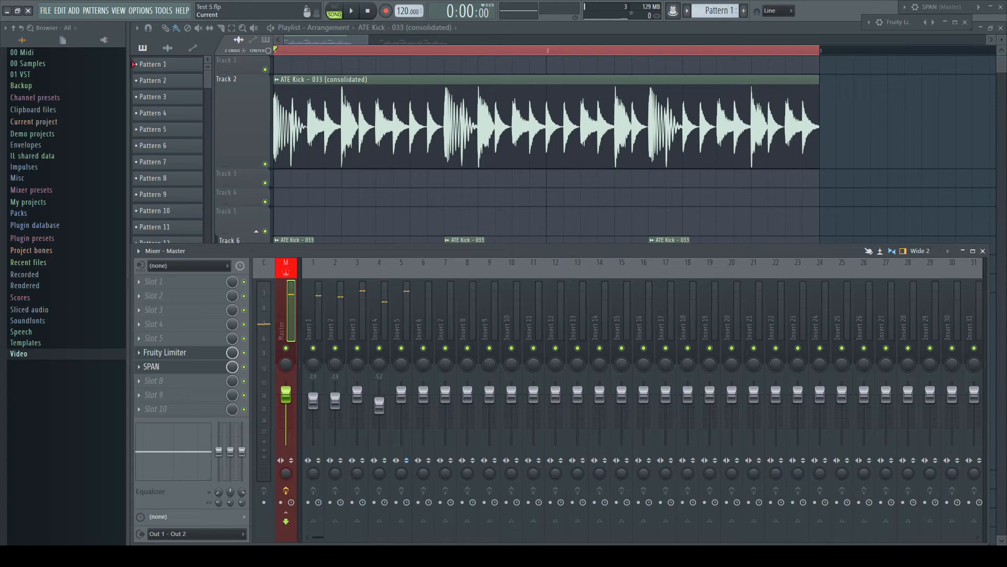
pyautogui.click(141, 10)
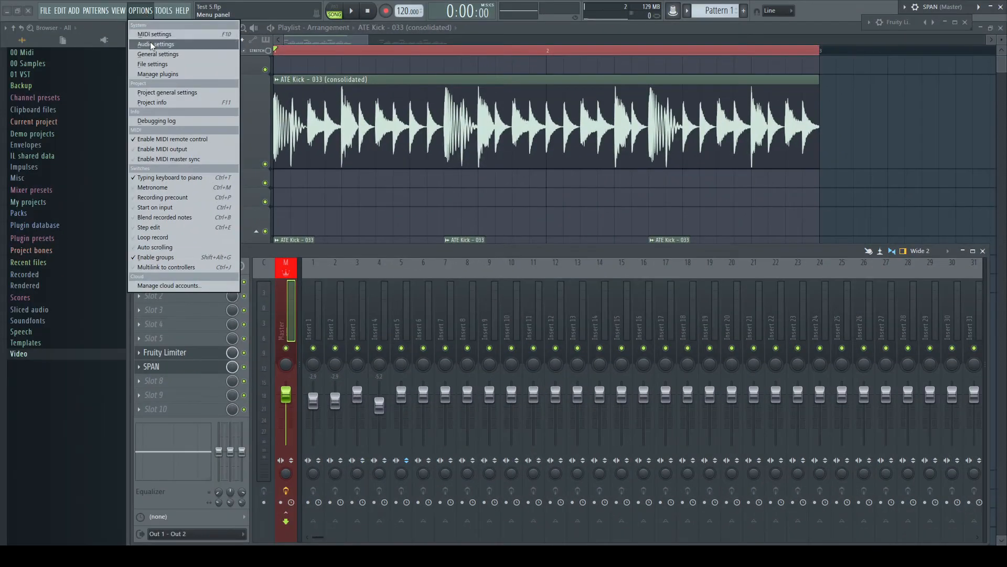
# Open the project general settings, then close the Settings window.
pyautogui.click(167, 91)
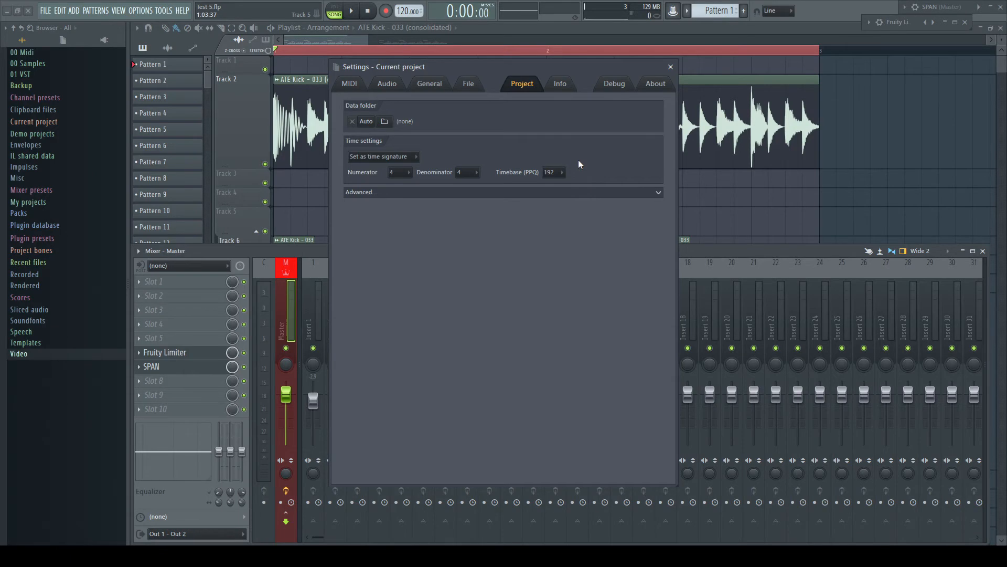
pyautogui.click(669, 66)
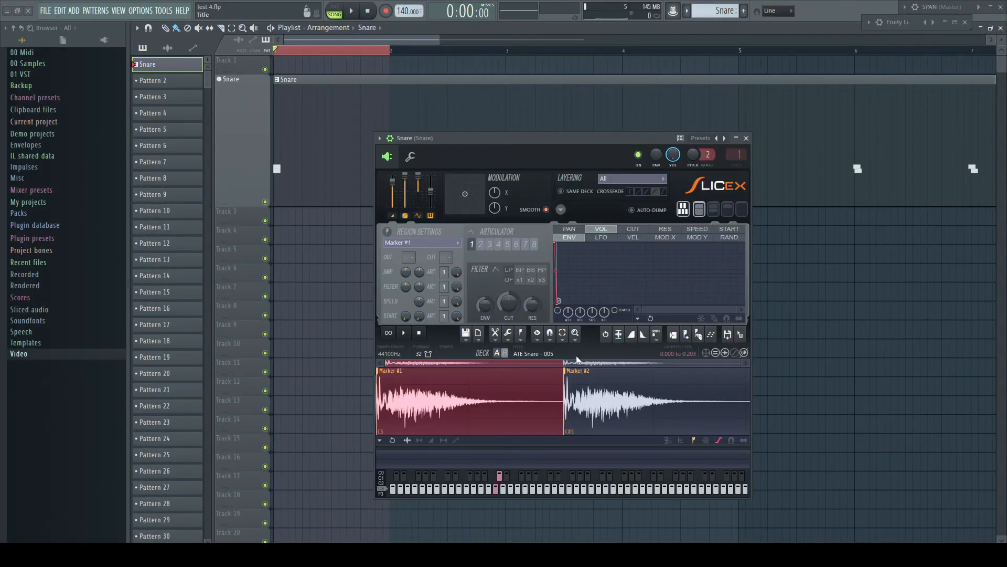
# Close the Snare sampler and play the snare arrangement twice, stopping each time.
pyautogui.click(747, 138)
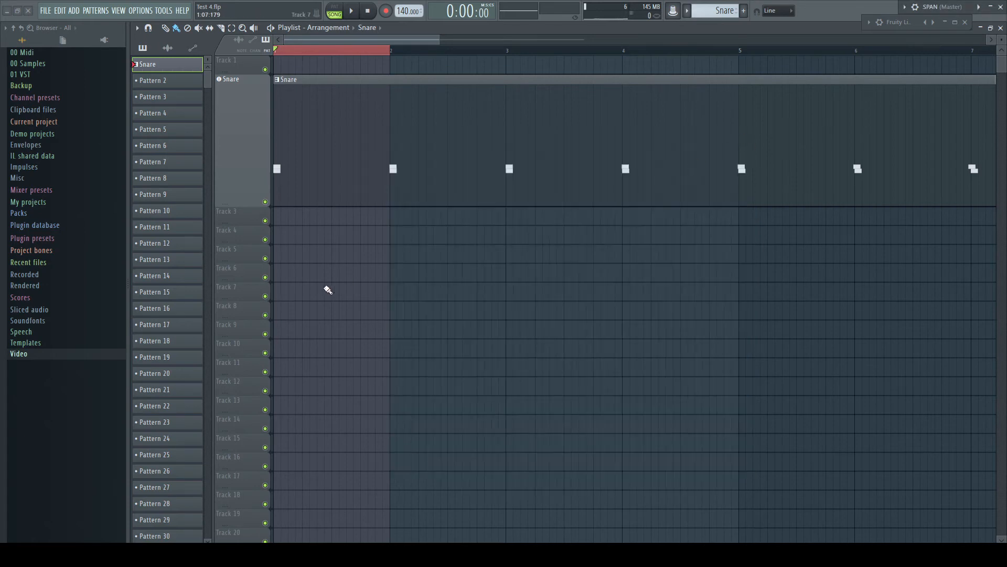
pyautogui.click(351, 11)
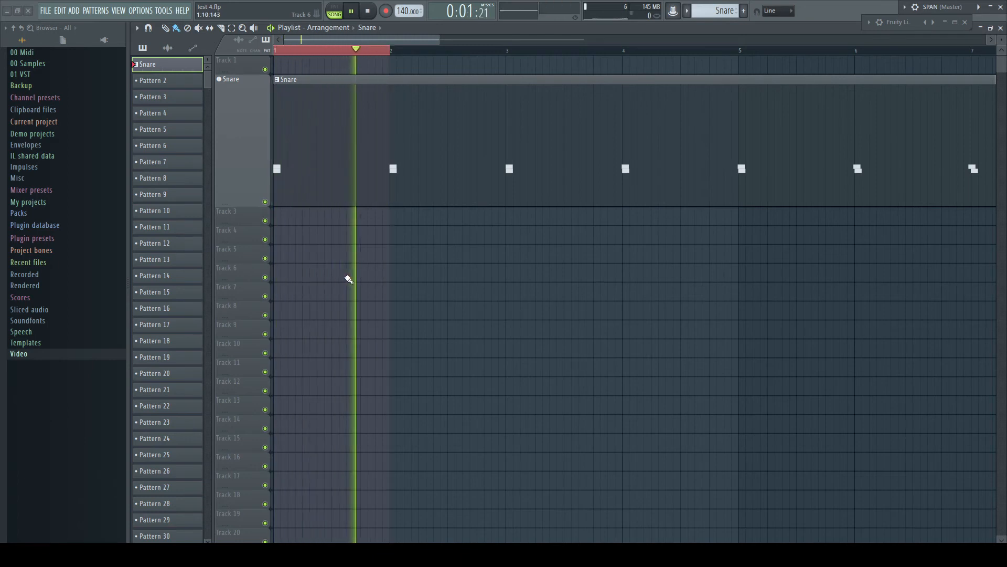
pyautogui.click(366, 10)
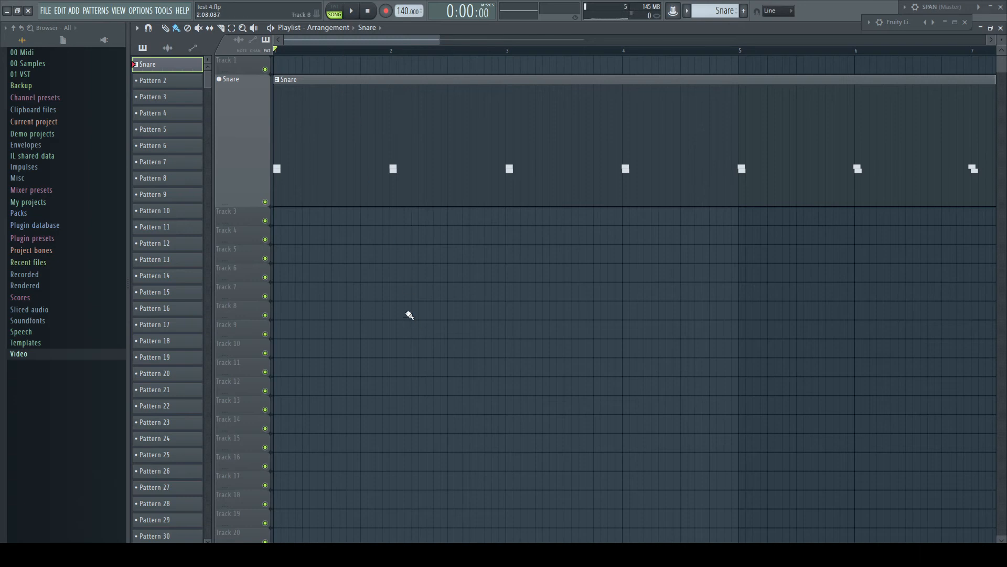
pyautogui.click(351, 11)
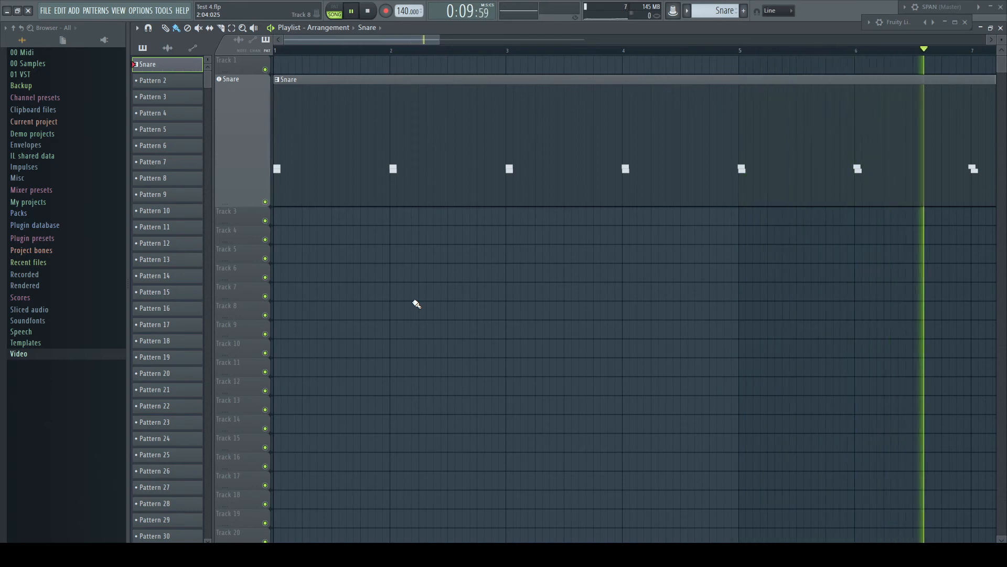
pyautogui.click(367, 11)
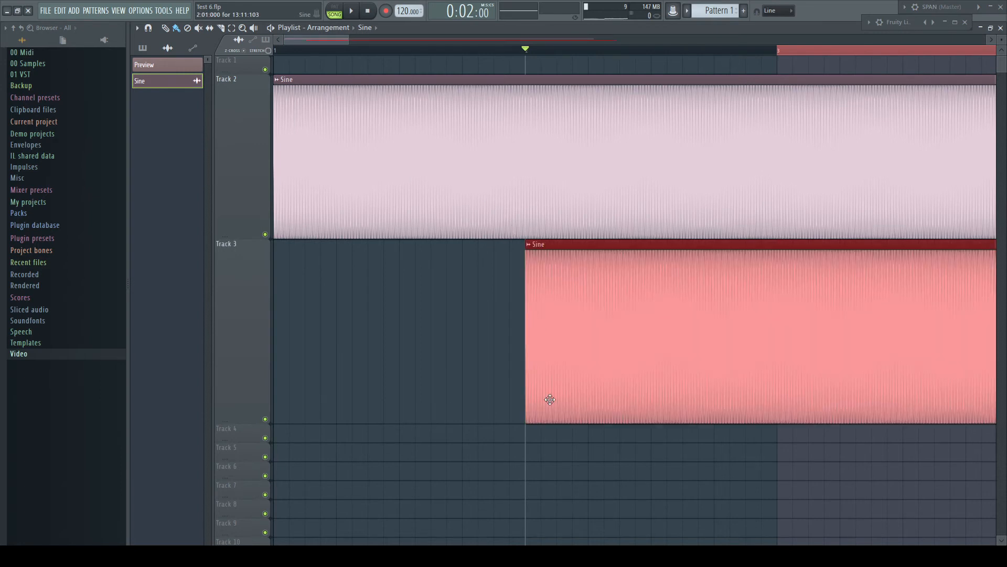
pyautogui.moveTo(532, 264)
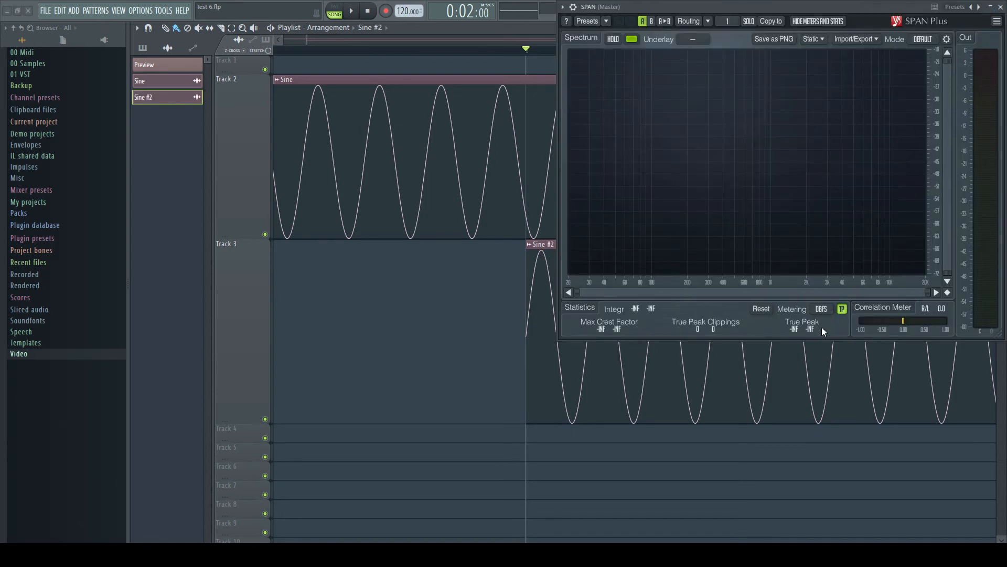
# Play the sines and reset SPAN's statistics to read the -1.7 dB true peak.
pyautogui.click(351, 11)
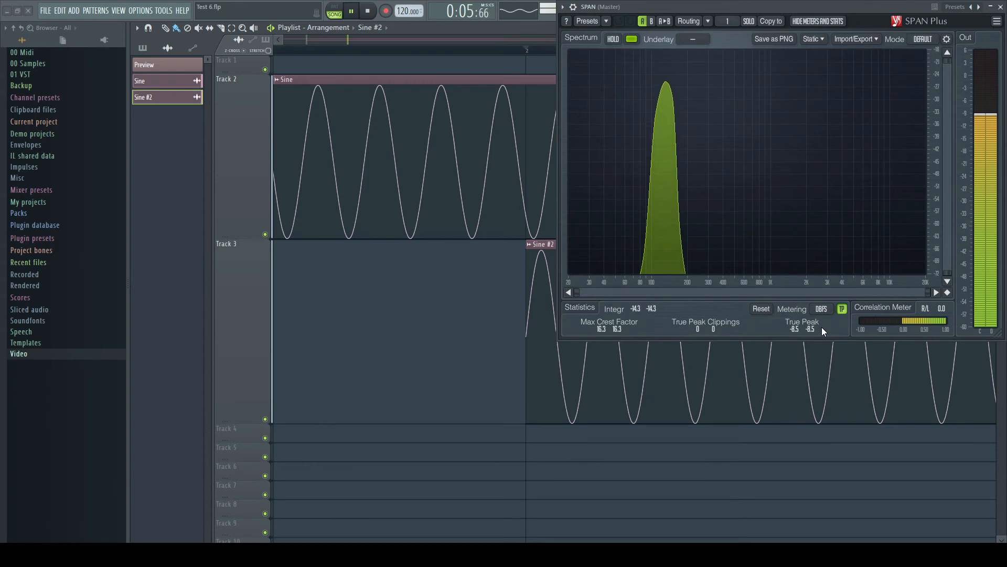
pyautogui.click(351, 11)
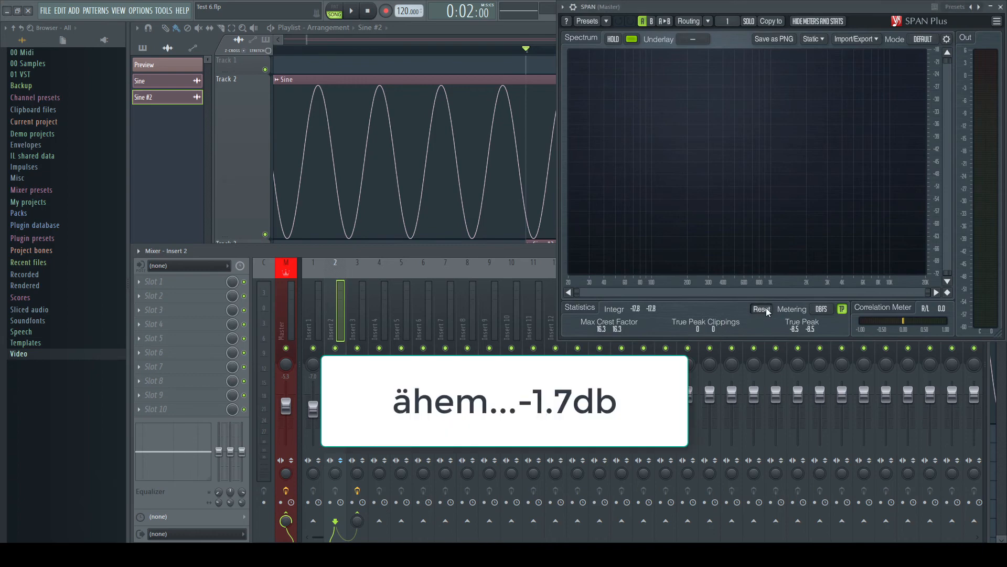
pyautogui.click(351, 11)
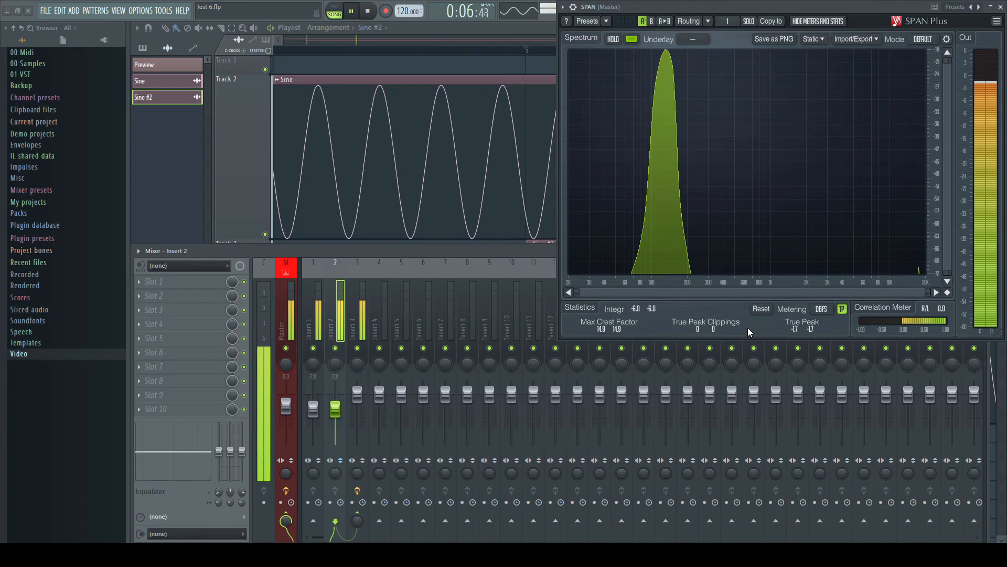
pyautogui.click(351, 11)
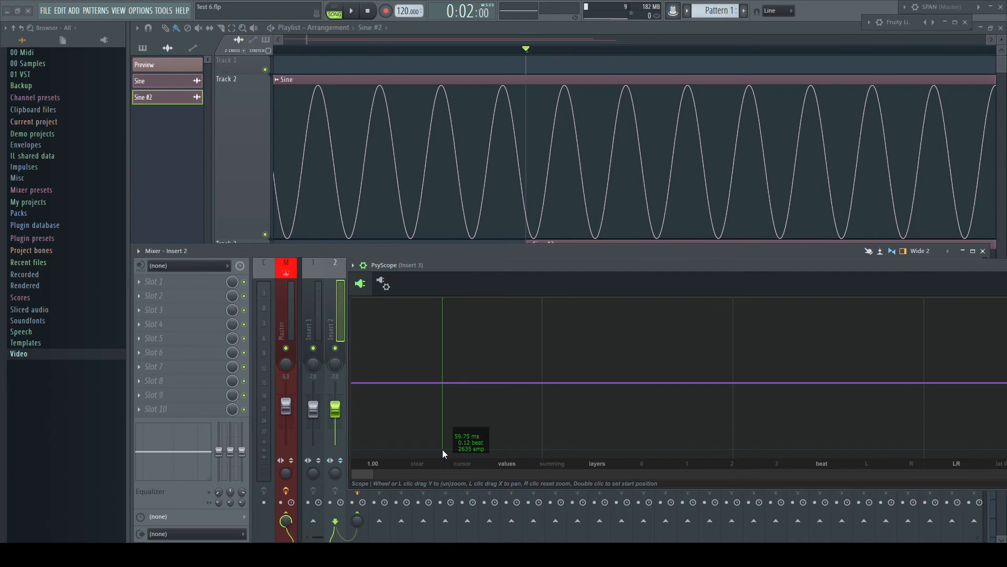
# Close PsyScope and the mixer, leaving the Sine and Sine #2 clips in view.
pyautogui.click(351, 11)
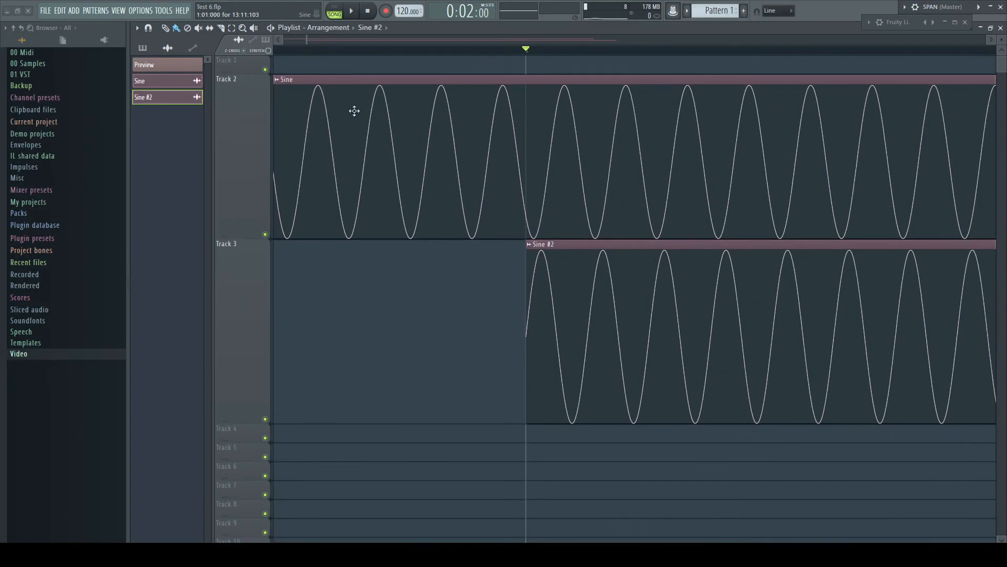
# Review the 960 PPQ timebase in project general settings, then reopen settings to lower it.
pyautogui.click(140, 10)
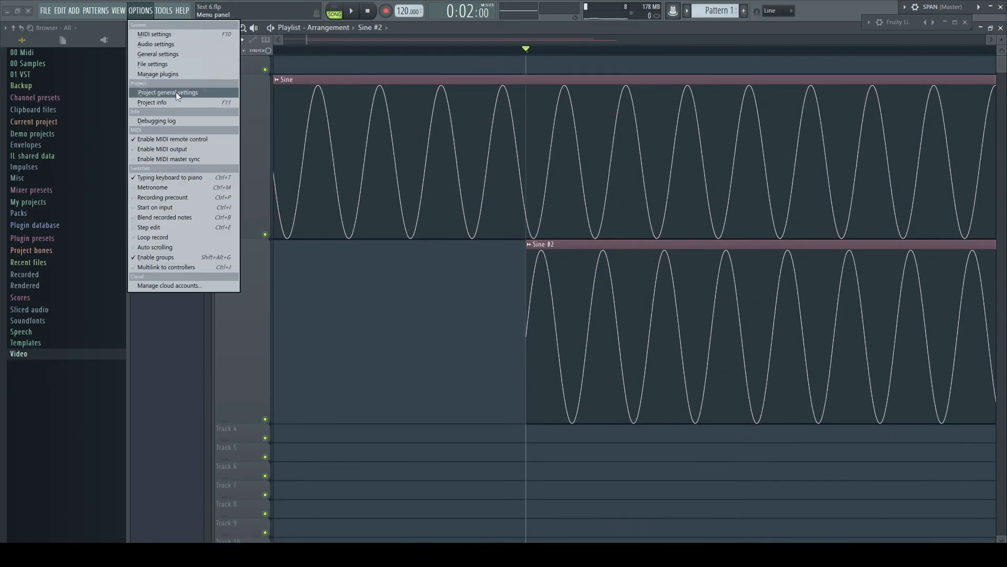
pyautogui.click(168, 92)
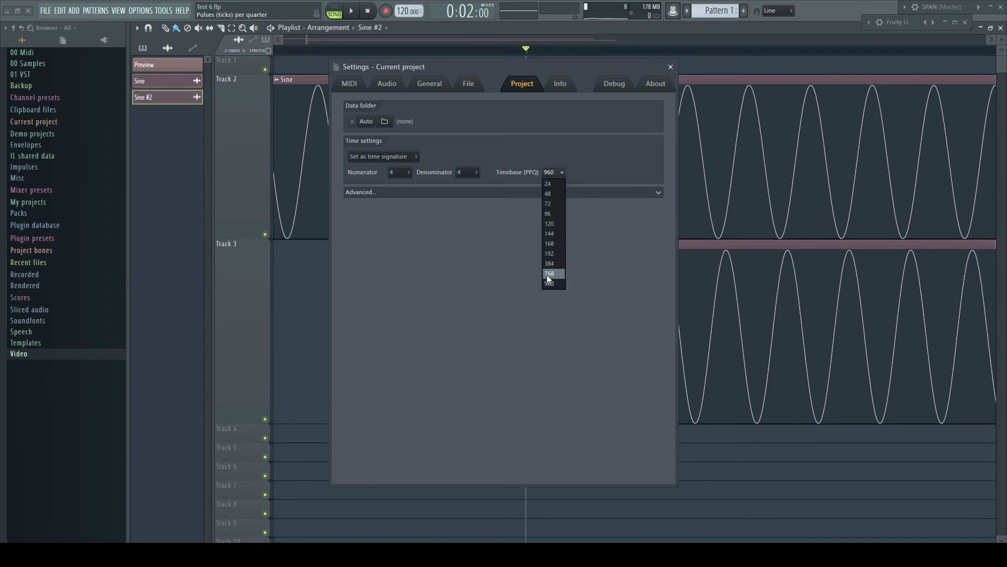
pyautogui.click(549, 283)
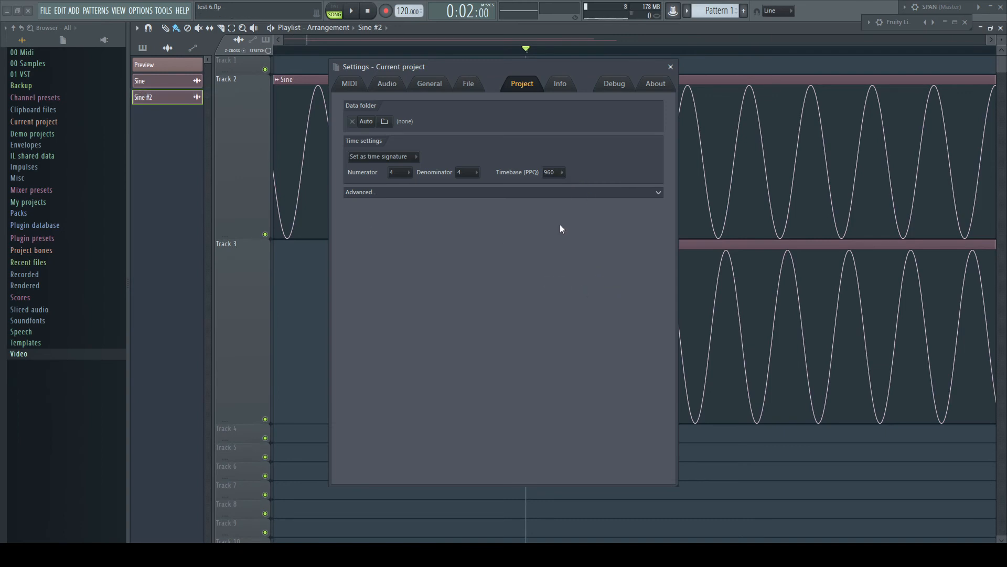
pyautogui.click(670, 66)
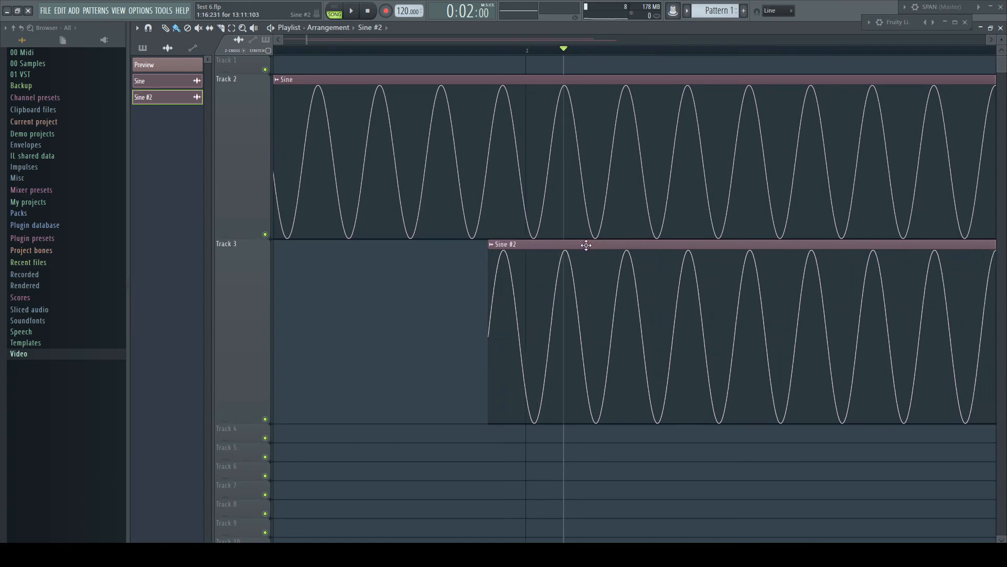
pyautogui.moveTo(488, 290)
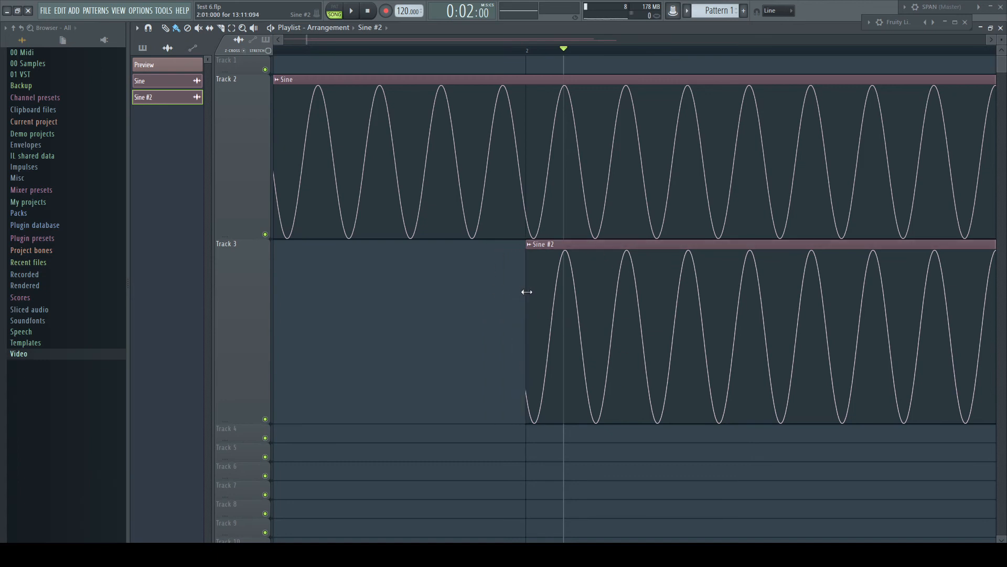
pyautogui.click(141, 10)
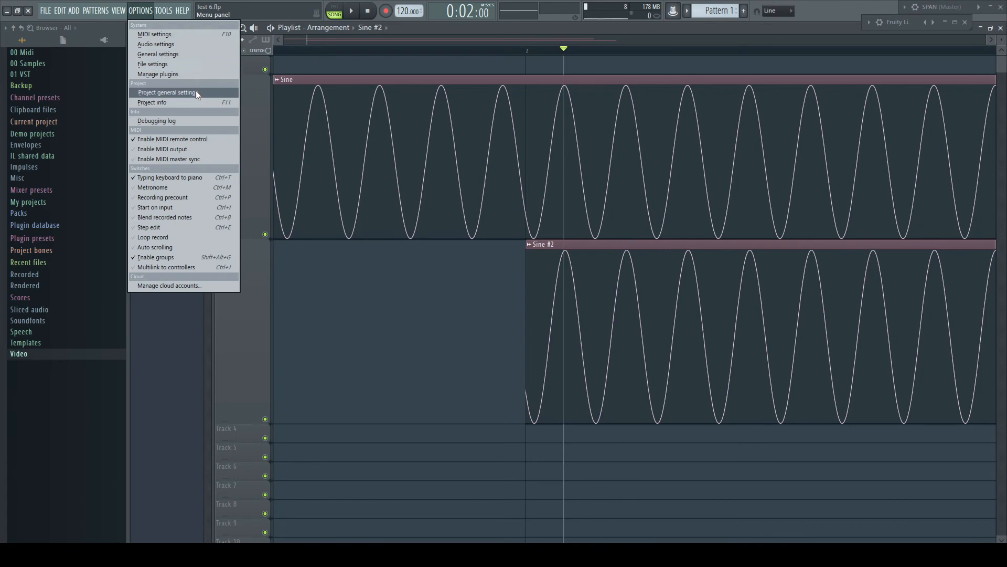
pyautogui.click(166, 92)
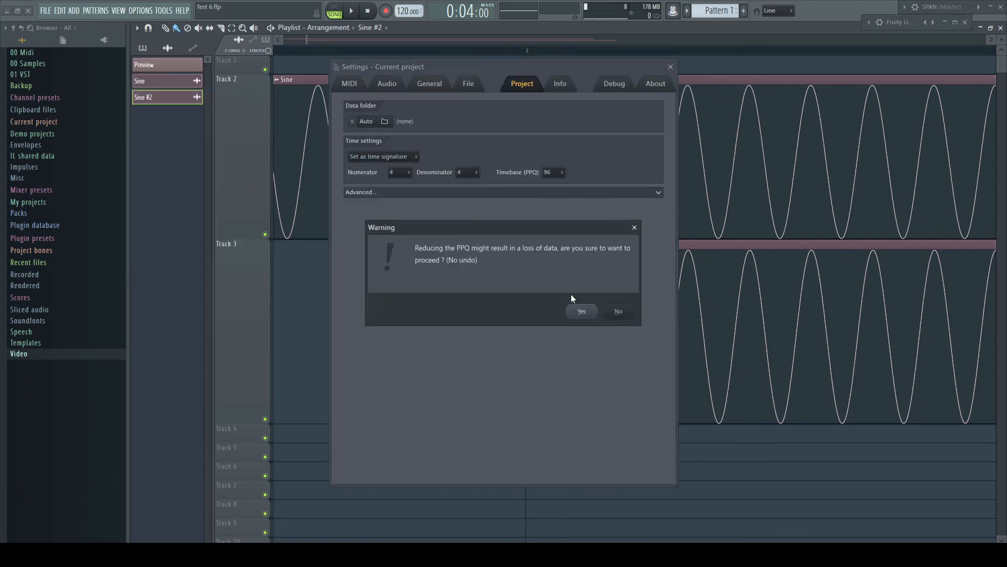
# Confirm the 96 PPQ timebase, reverse Insert 3's polarity, and browse the plugin database effects.
pyautogui.click(580, 311)
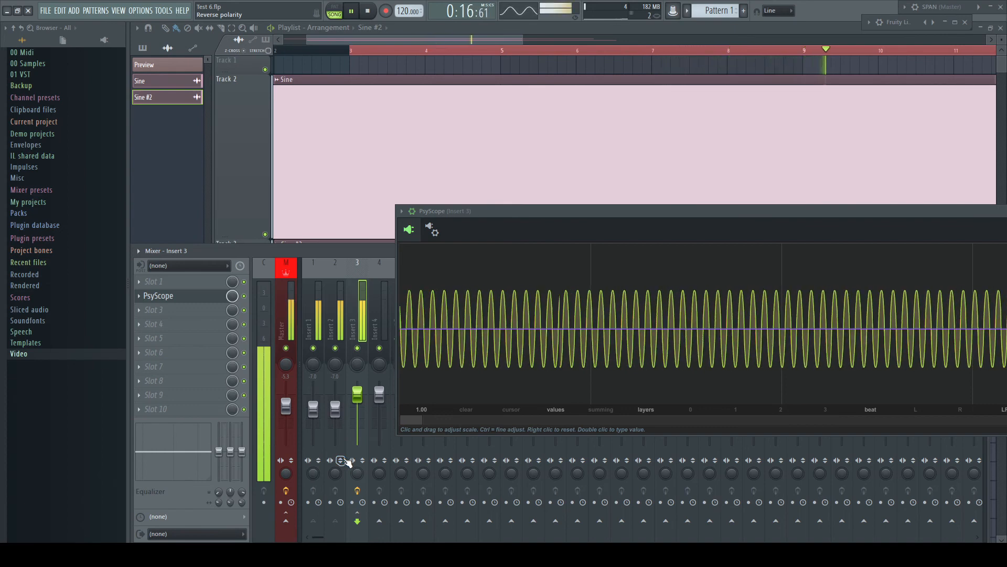
pyautogui.click(350, 11)
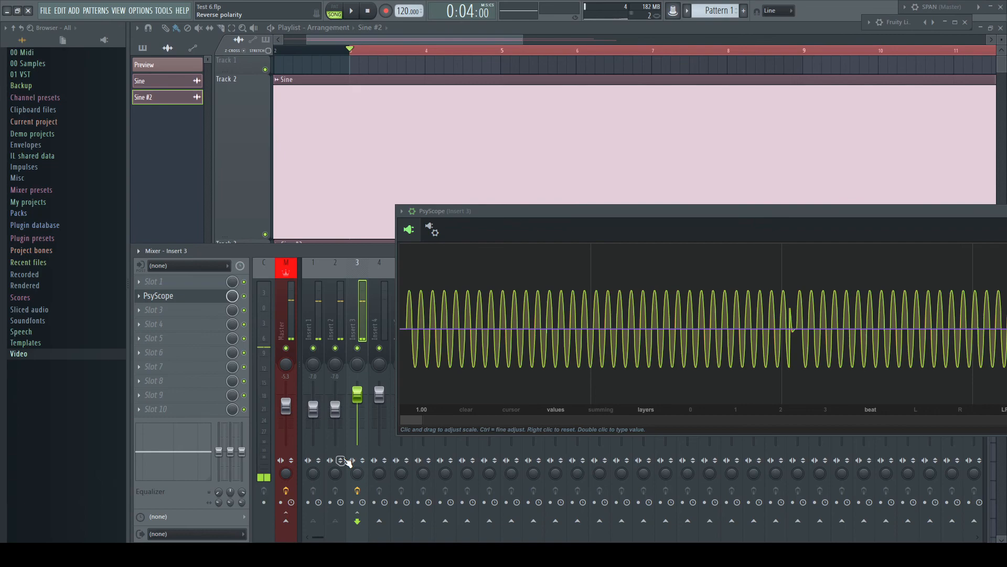
pyautogui.click(34, 224)
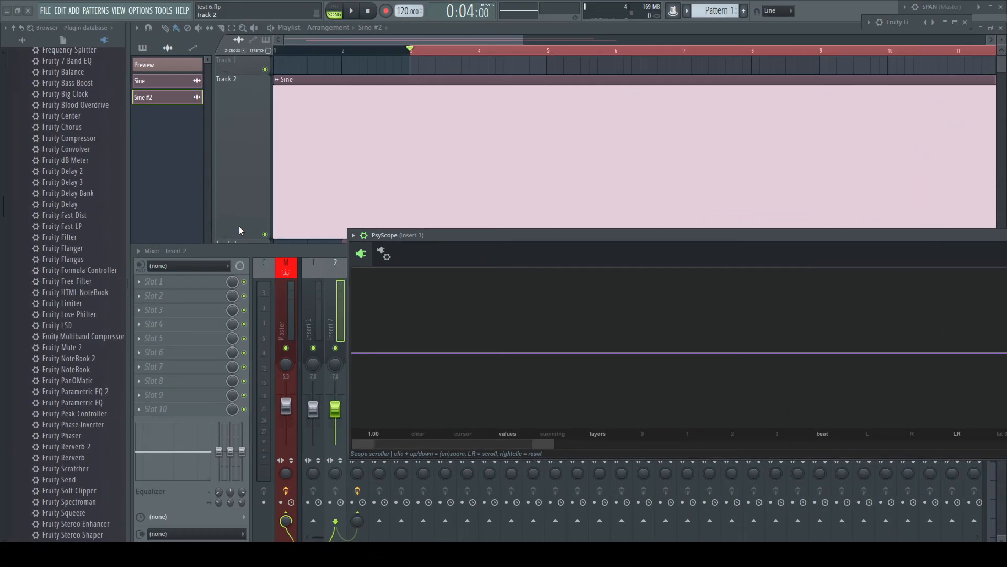
# Play the two sines and set Fruity Delay 3's delay time on Insert 2 to 1.0 ms.
pyautogui.click(350, 10)
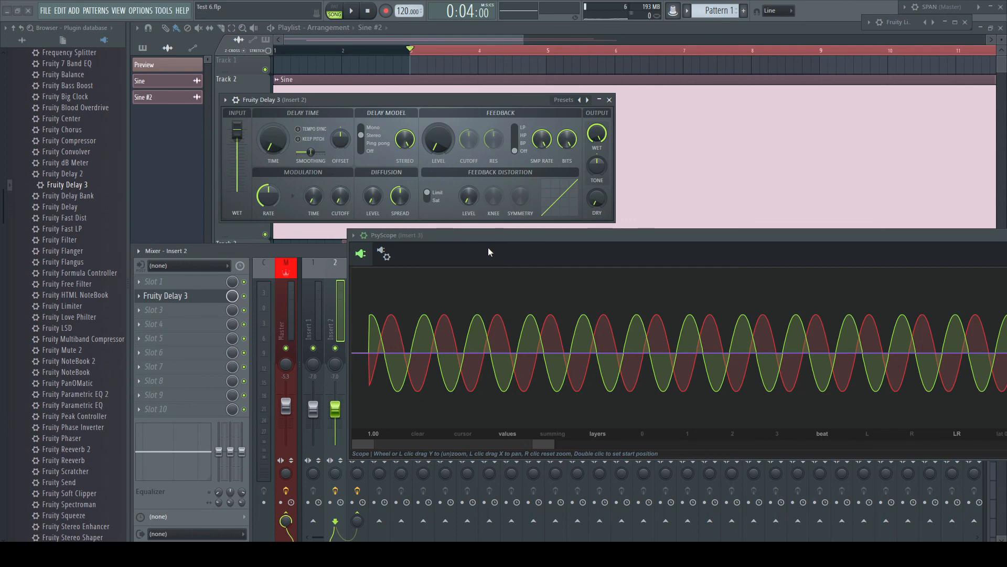
pyautogui.click(351, 10)
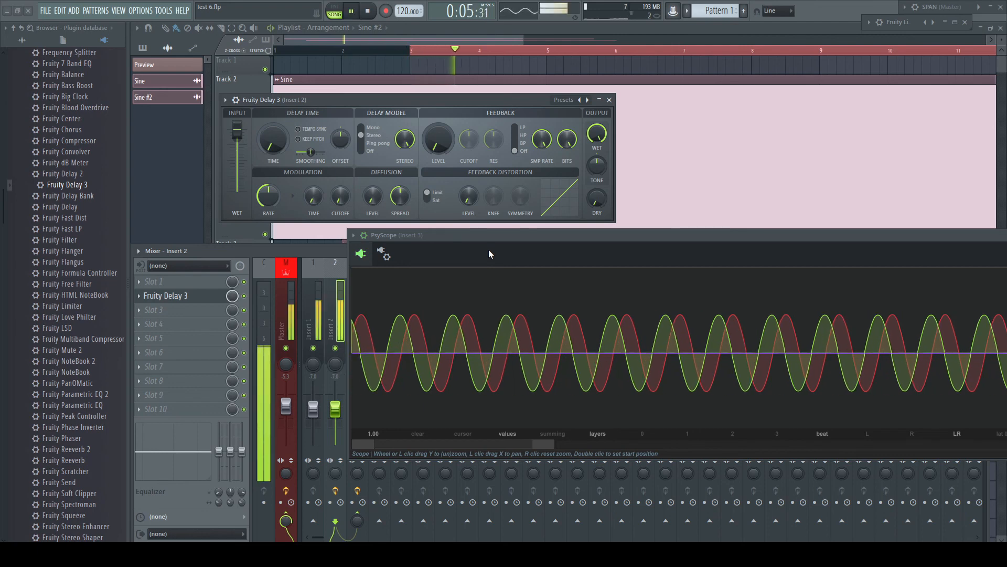
pyautogui.moveTo(268, 139); pyautogui.dragTo(281, 145)
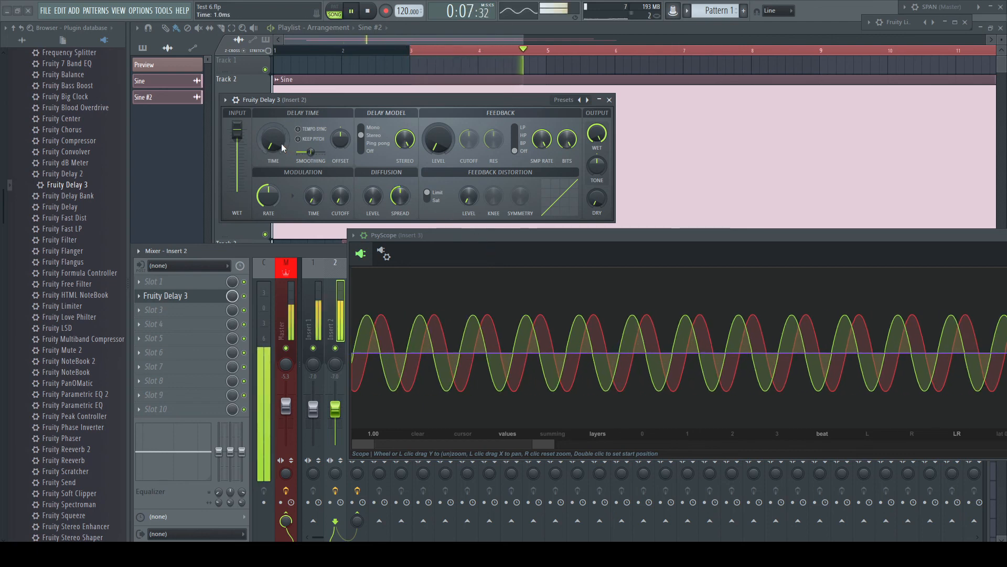